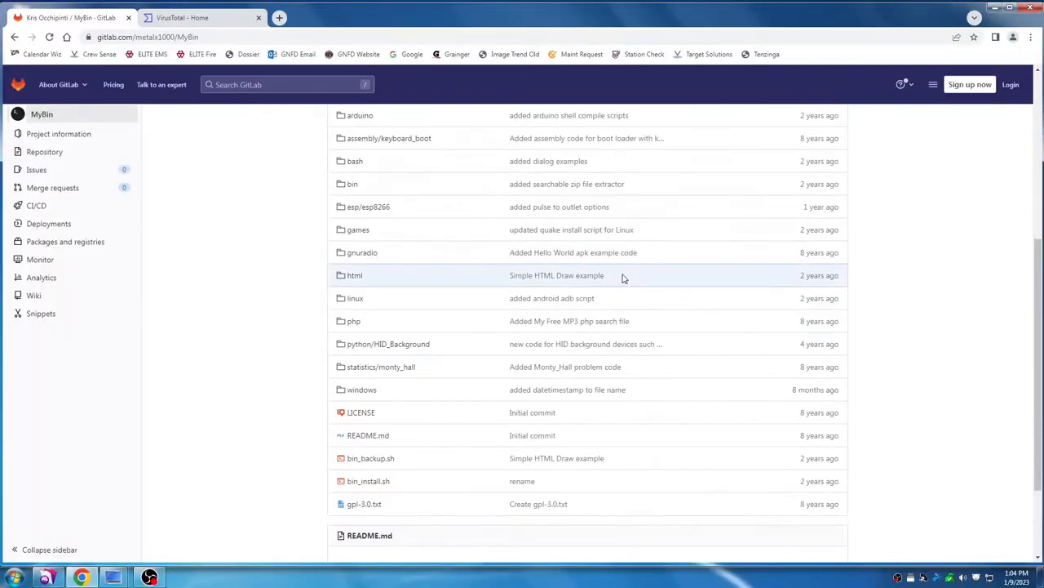
- Navigate the MyBin repository through games, nes, windows, win32 into the bin folder
{"action": "left_click", "coordinate": [357, 229]}
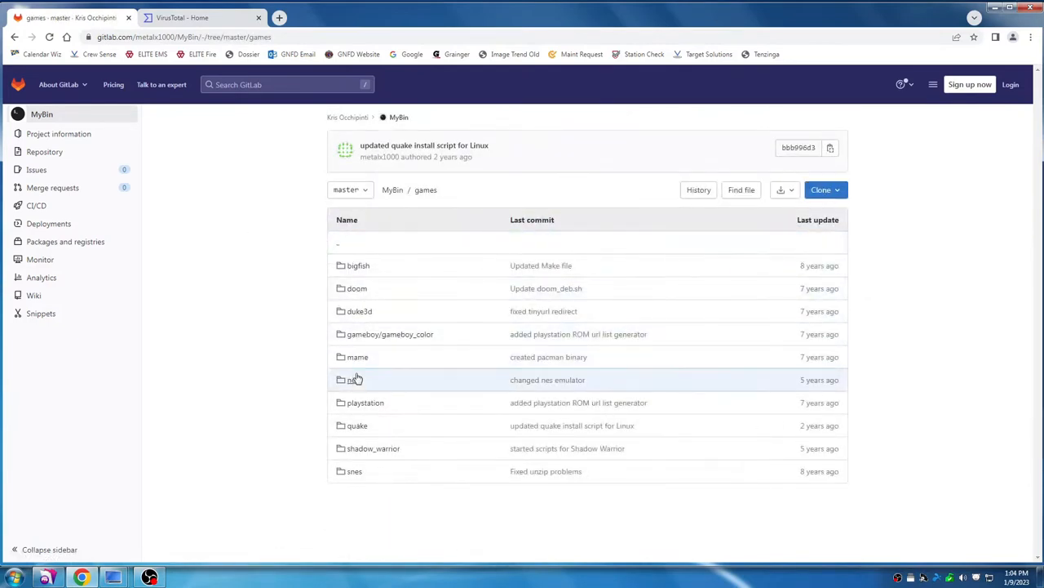
{"action": "left_click", "coordinate": [352, 379]}
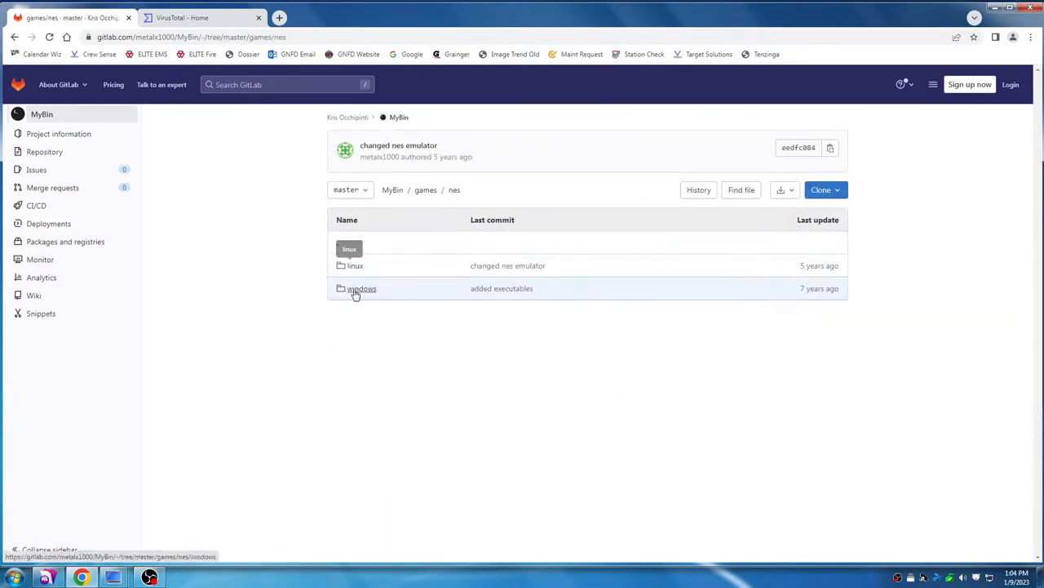
{"action": "left_click", "coordinate": [362, 287]}
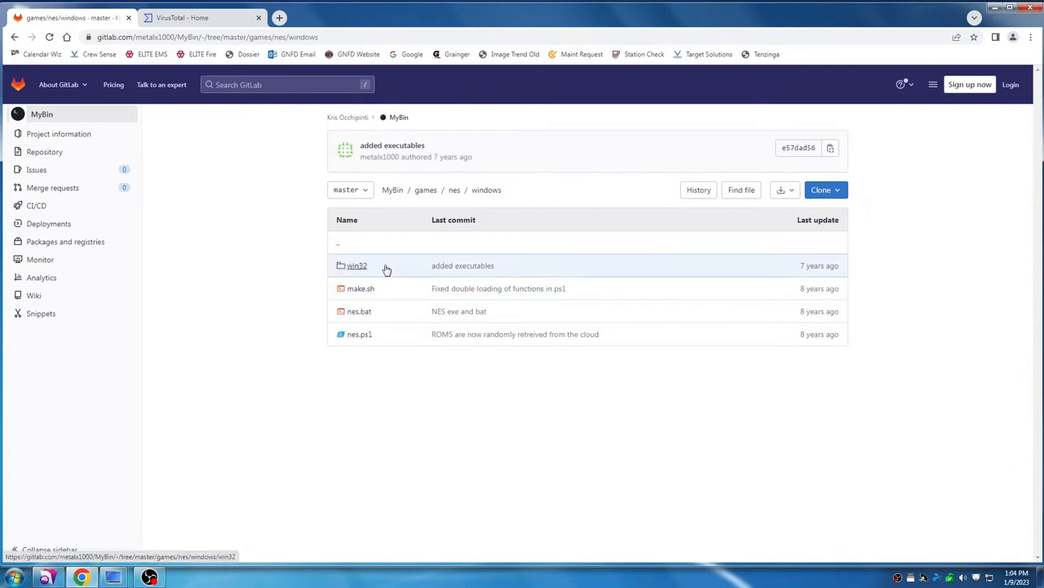
{"action": "left_click", "coordinate": [356, 265]}
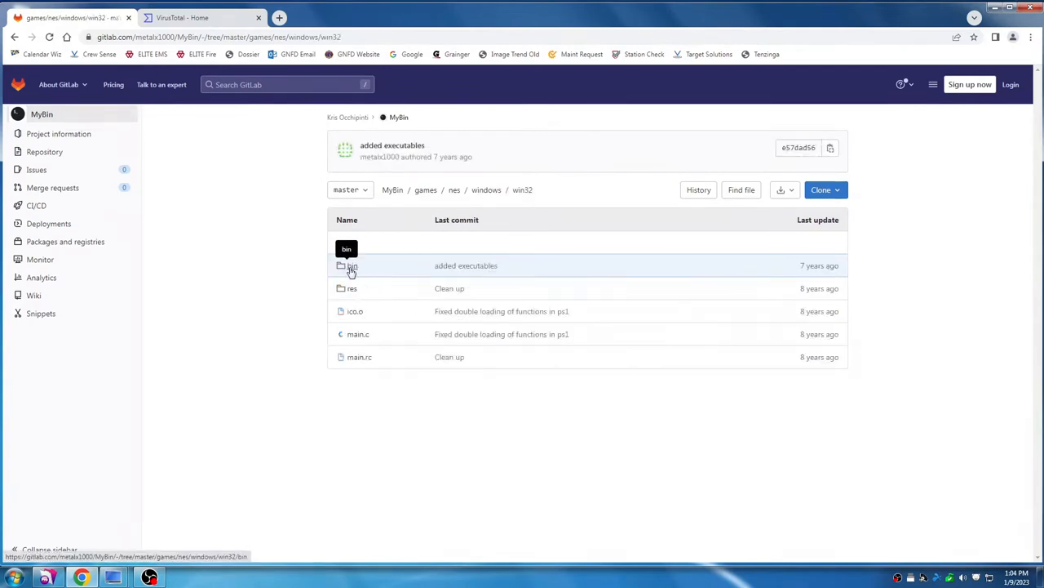
{"action": "left_click", "coordinate": [351, 264]}
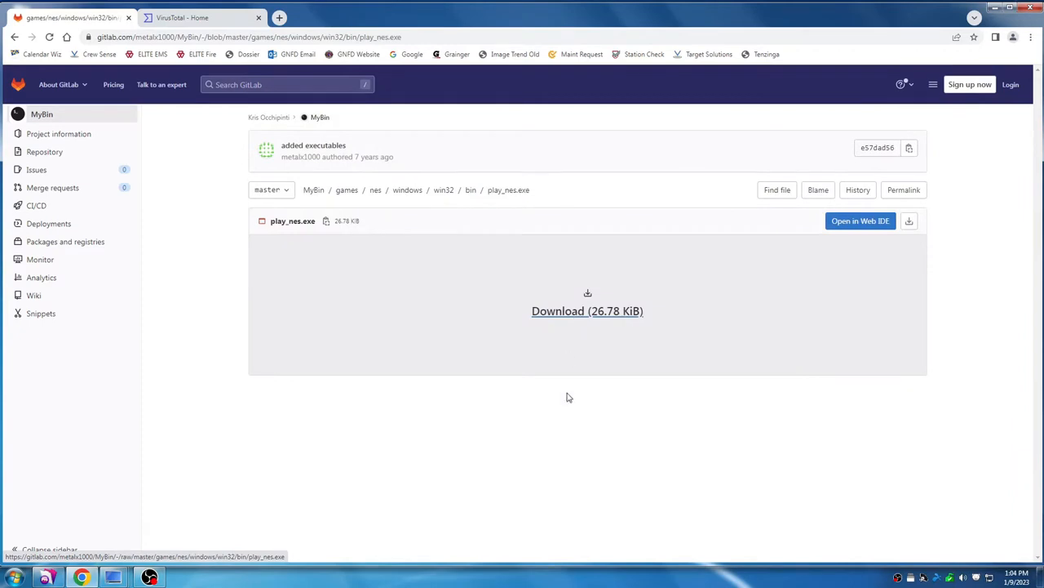
- Download play_nes.exe from its GitLab file page, which the antivirus blocks as a virus
{"action": "left_click", "coordinate": [587, 310]}
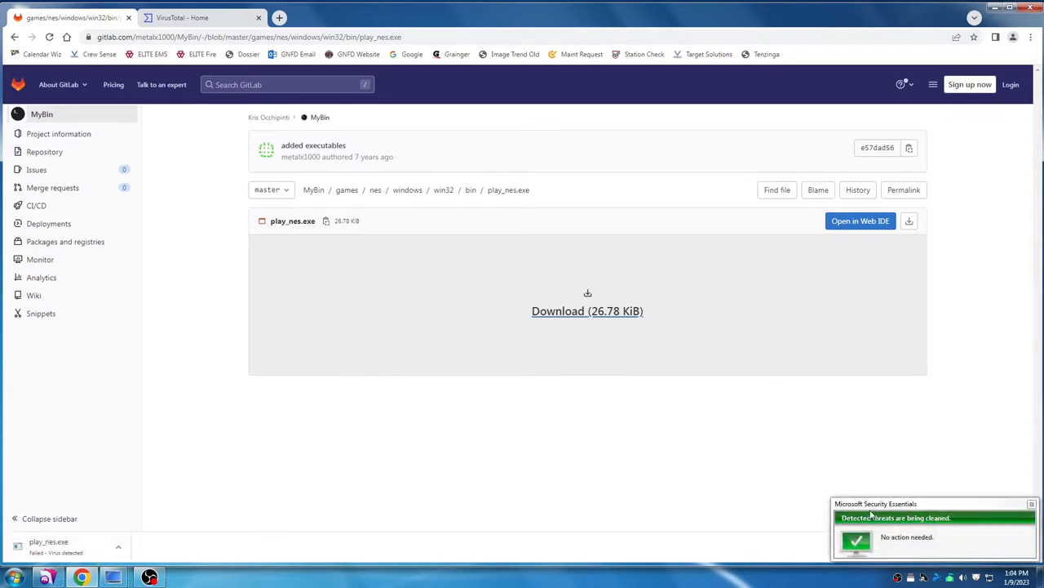
{"action": "mouse_move", "coordinate": [587, 310]}
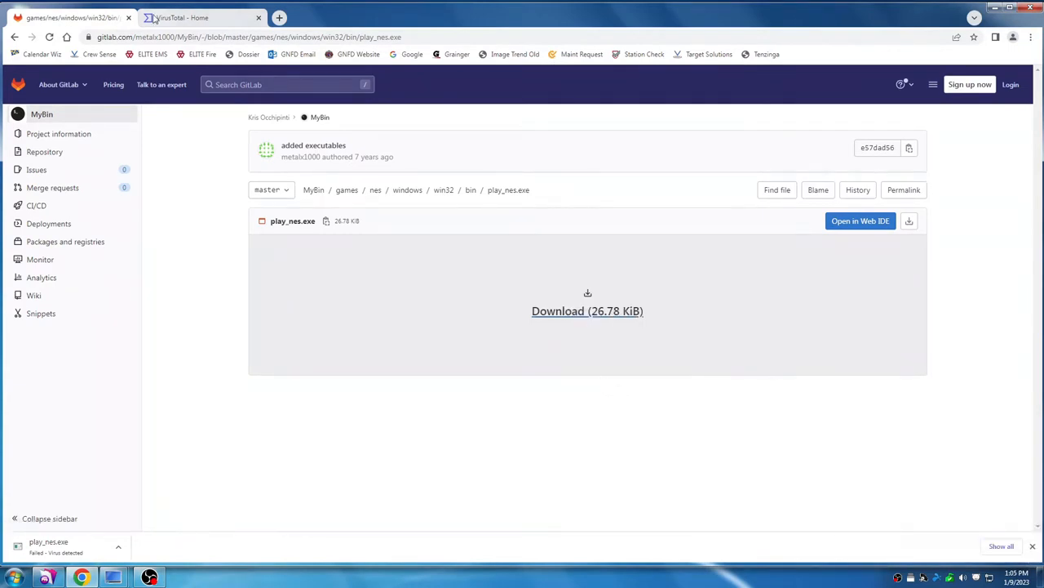
- Scan the pasted play_nes.exe link in VirusTotal and review the vendor results showing 0 flags
{"action": "left_click", "coordinate": [202, 16]}
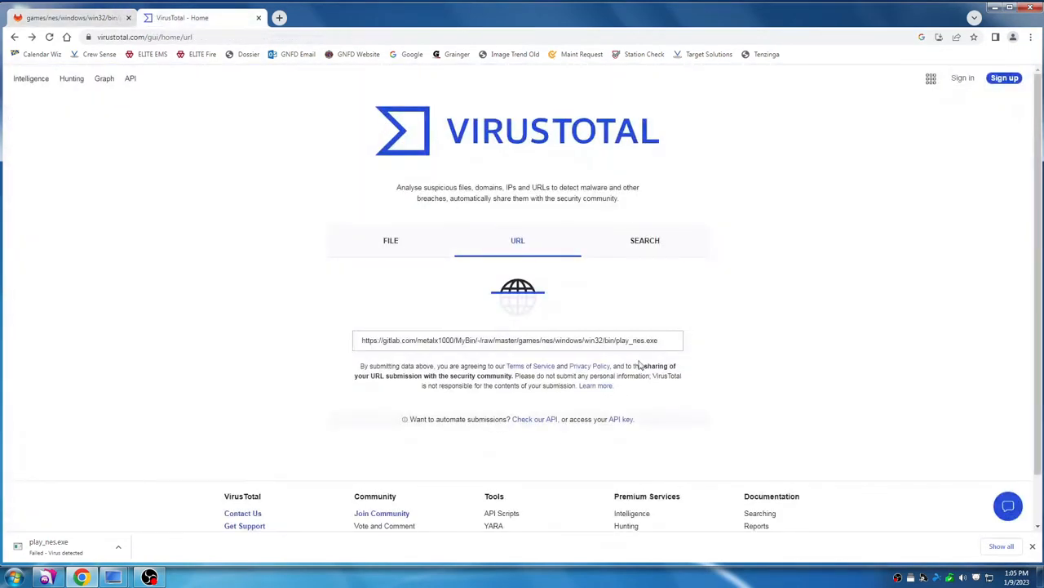
{"action": "key", "text": "Return"}
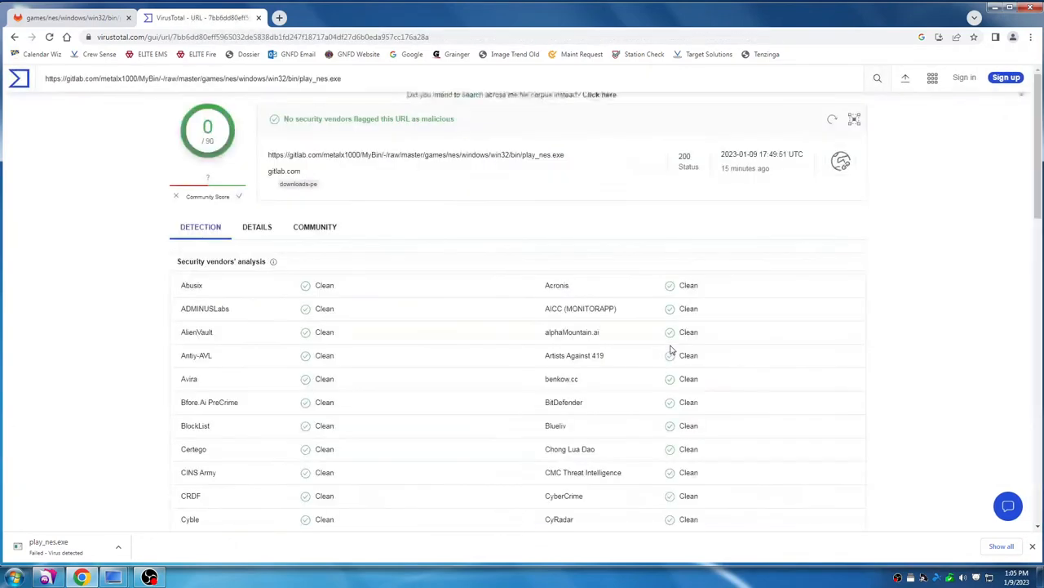
{"action": "scroll", "scroll_direction": "down", "scroll_amount": 3}
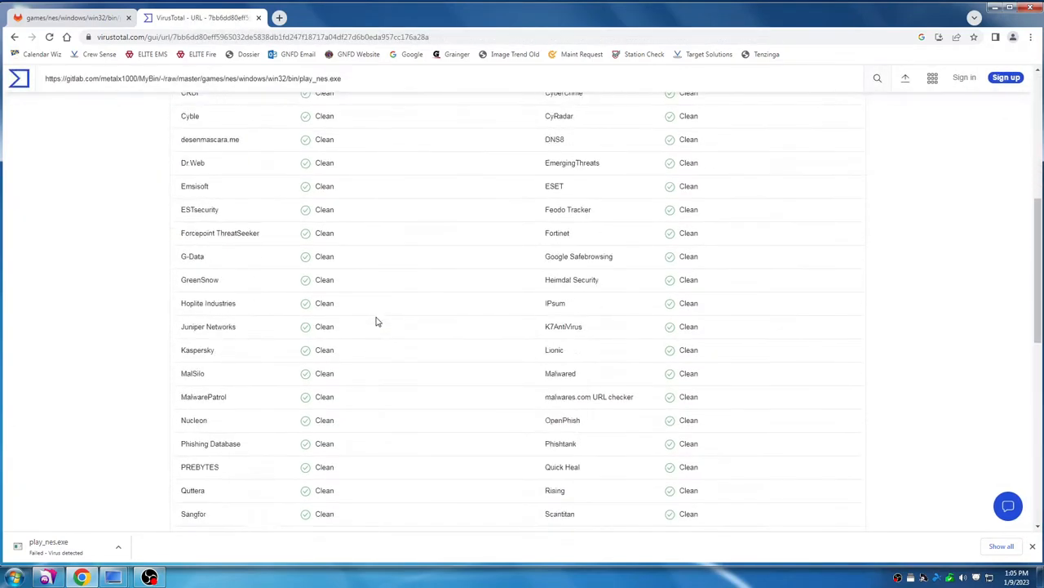
{"action": "scroll", "scroll_direction": "down", "scroll_amount": 3}
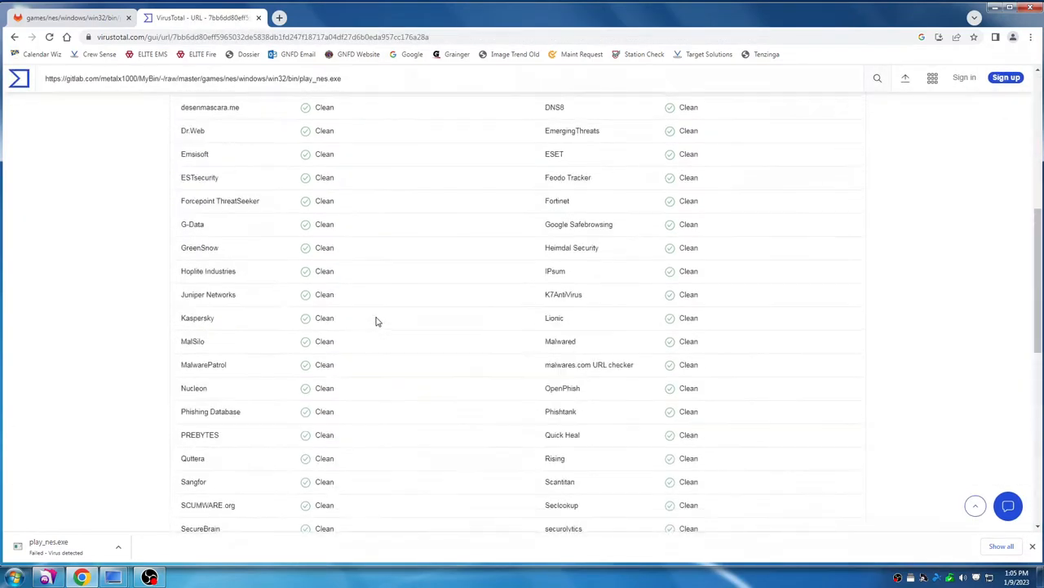
{"action": "scroll", "scroll_direction": "up", "scroll_amount": 3}
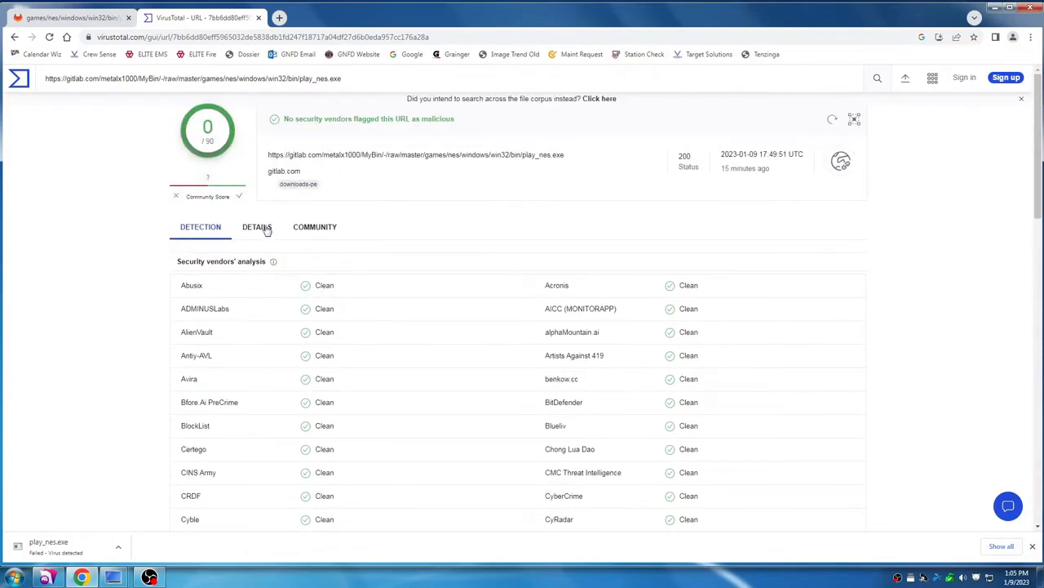
- Show the Details view of the VirusTotal URL scan
{"action": "left_click", "coordinate": [258, 227]}
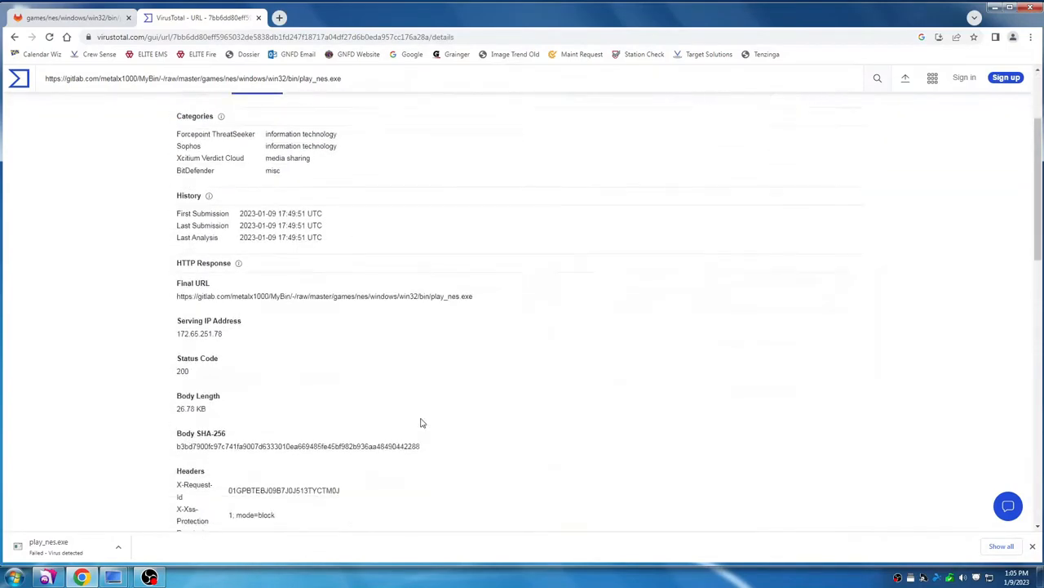
{"action": "scroll", "scroll_direction": "up", "scroll_amount": 3}
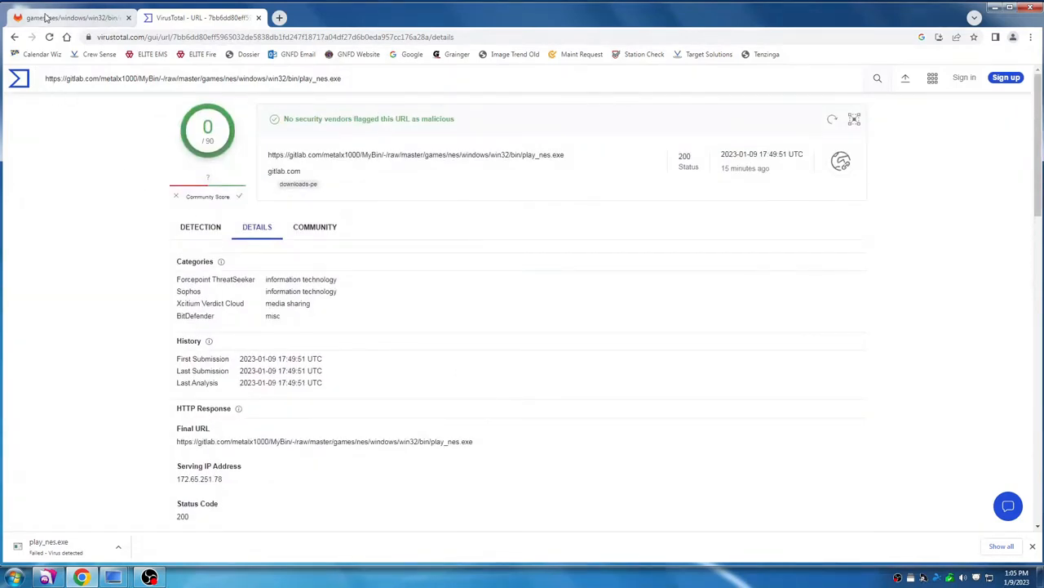
- Return to GitLab, open win32's main.c and select its PowerShell download command
{"action": "left_click", "coordinate": [69, 16]}
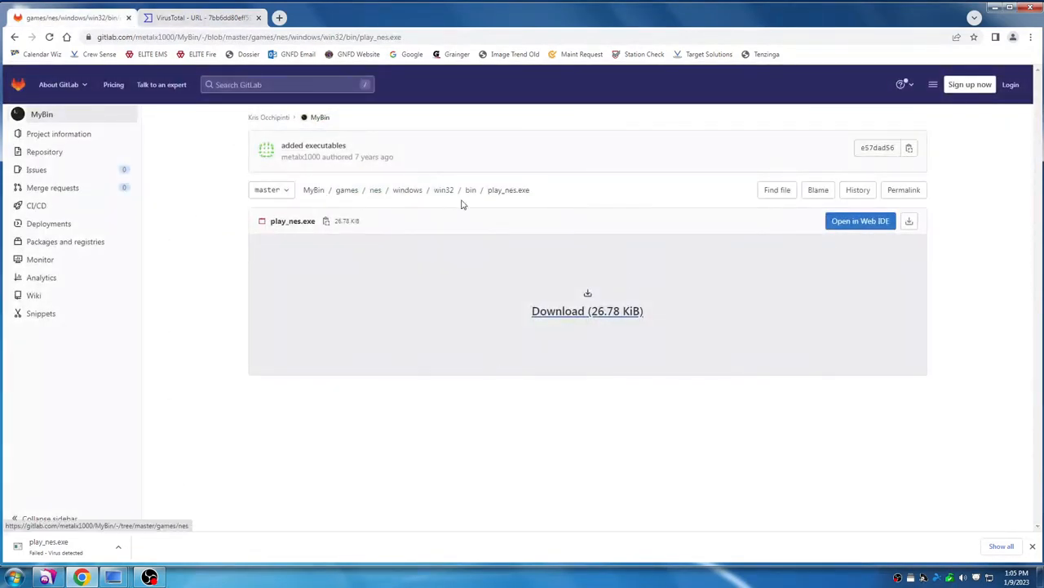
{"action": "left_click", "coordinate": [470, 189]}
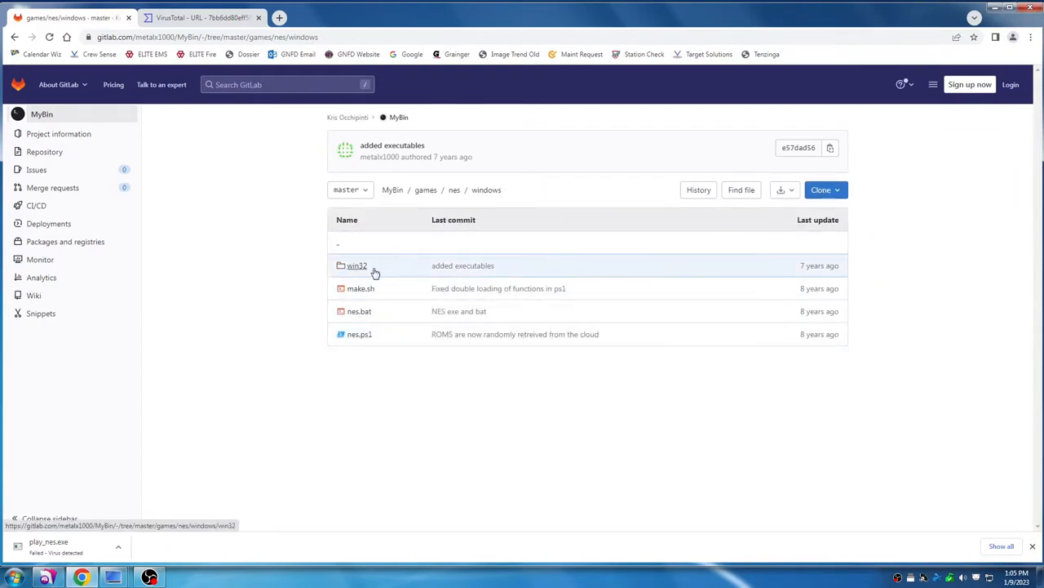
{"action": "left_click", "coordinate": [355, 265]}
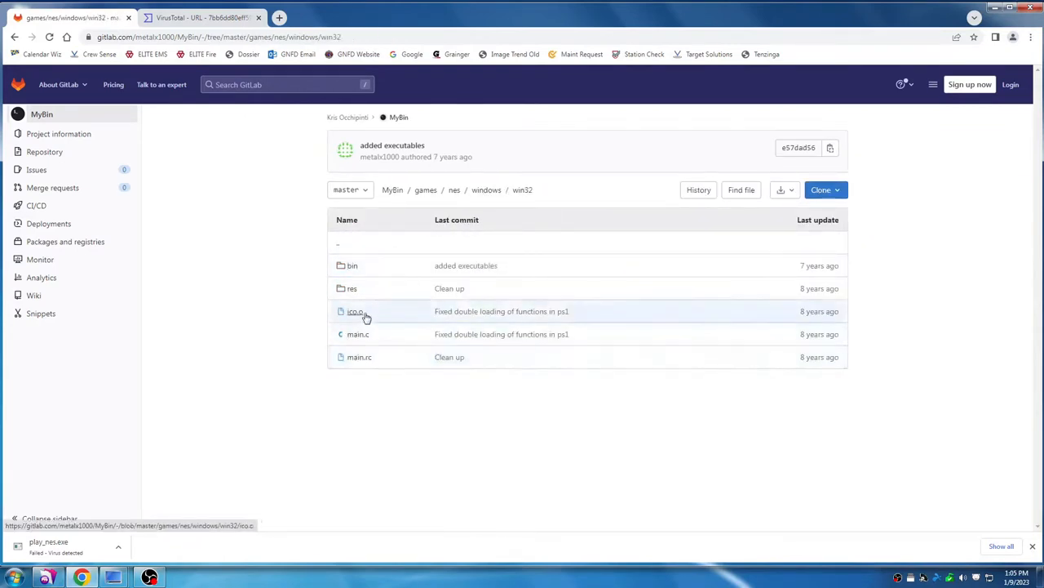
{"action": "left_click", "coordinate": [358, 333]}
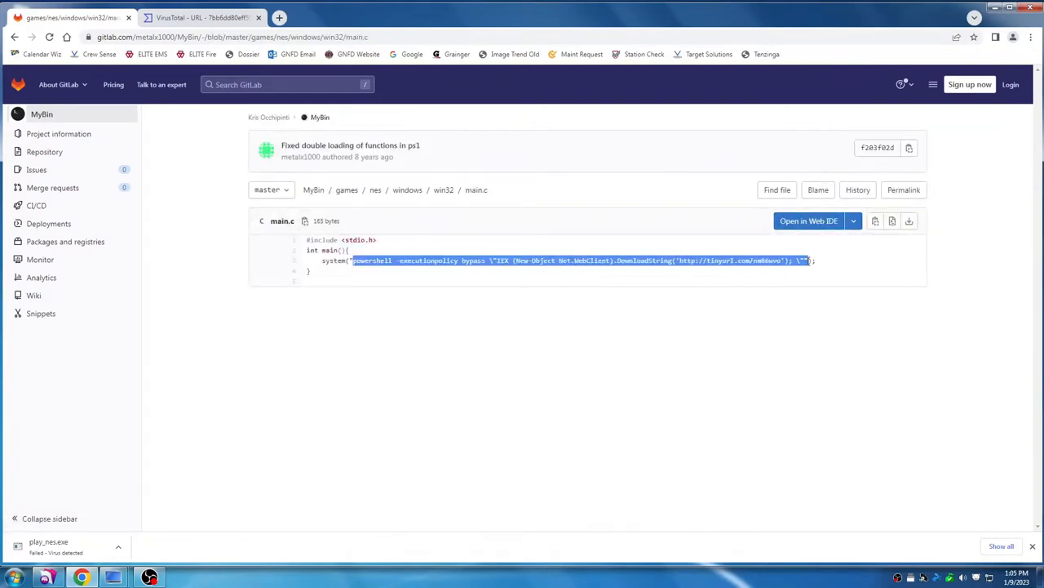
{"action": "double_click", "coordinate": [702, 261]}
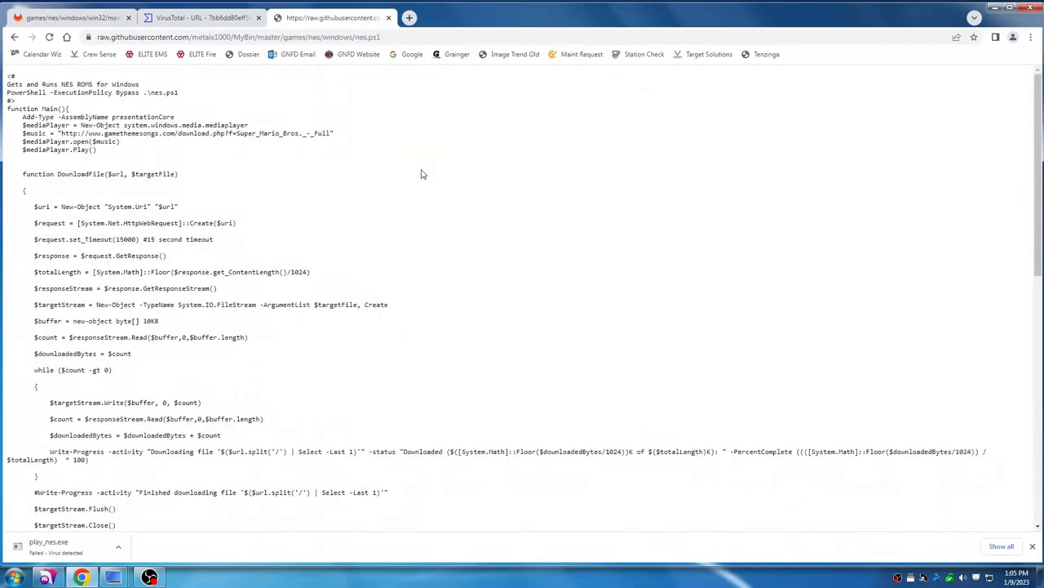
{"action": "mouse_move", "coordinate": [19, 132]}
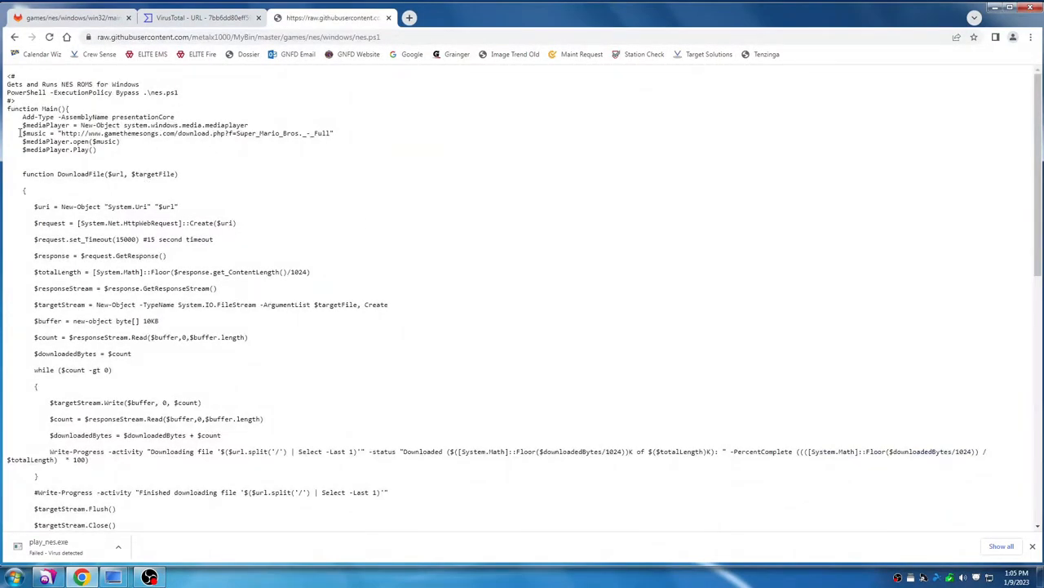
- In the raw nes.ps1 script, highlight the DownloadFile function and locate the Dropbox nes.zip URL among its http links
{"action": "left_click_drag", "start_coordinate": [23, 124], "coordinate": [107, 150]}
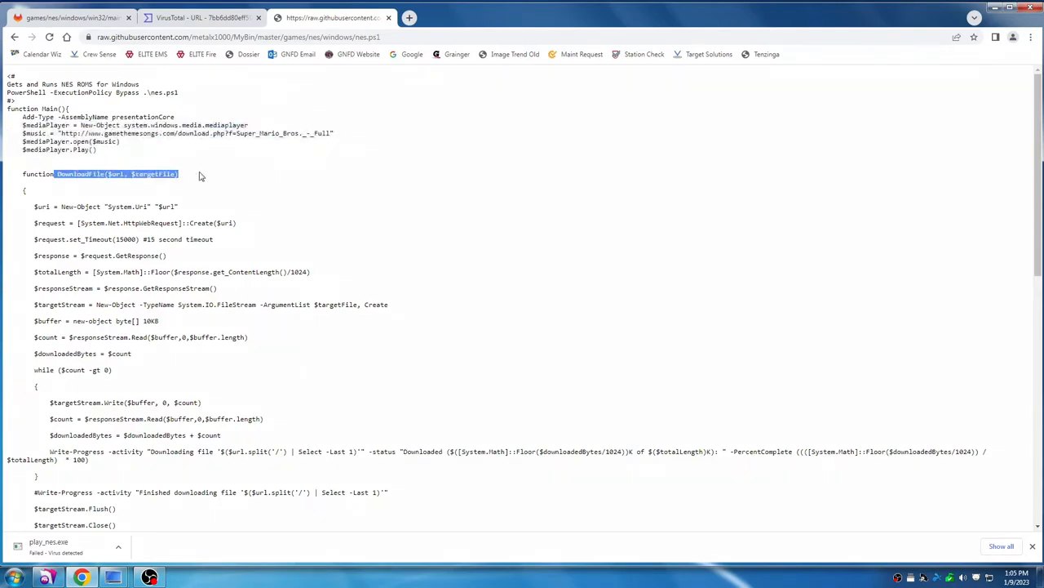
{"action": "mouse_move", "coordinate": [227, 193]}
{"action": "type", "text": "http"}
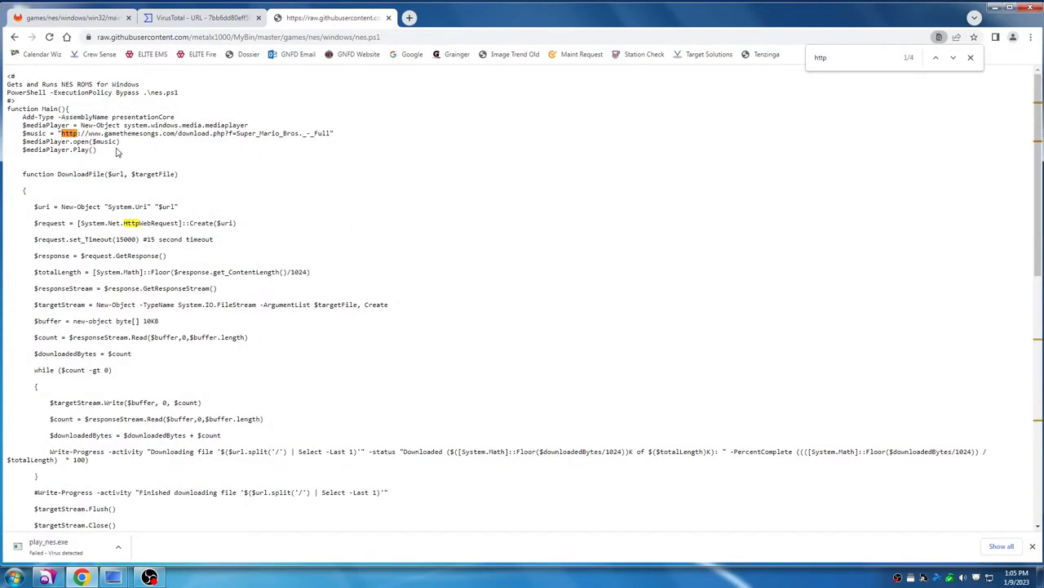
{"action": "left_click", "coordinate": [953, 57]}
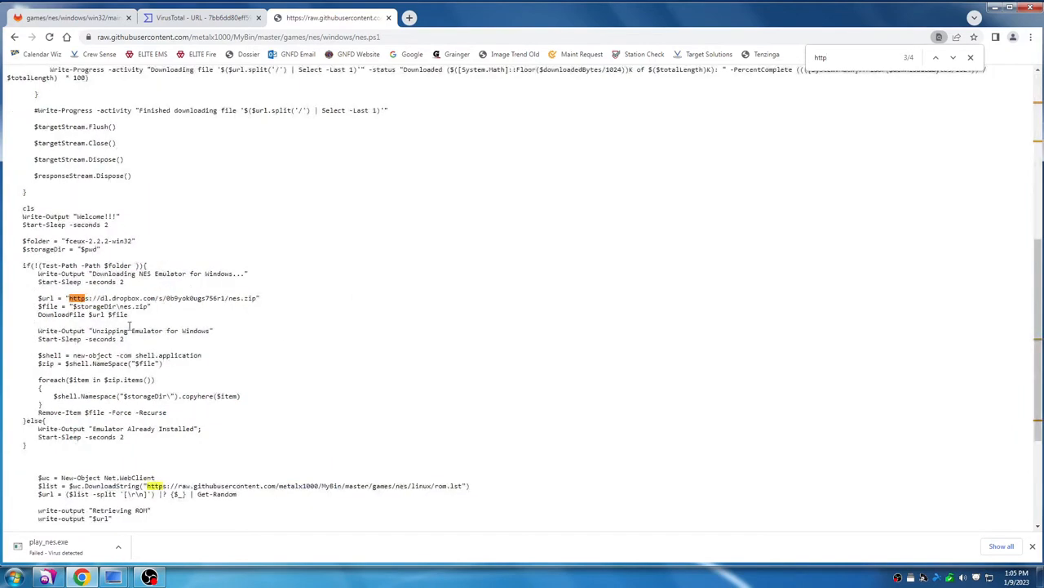
{"action": "mouse_move", "coordinate": [365, 468]}
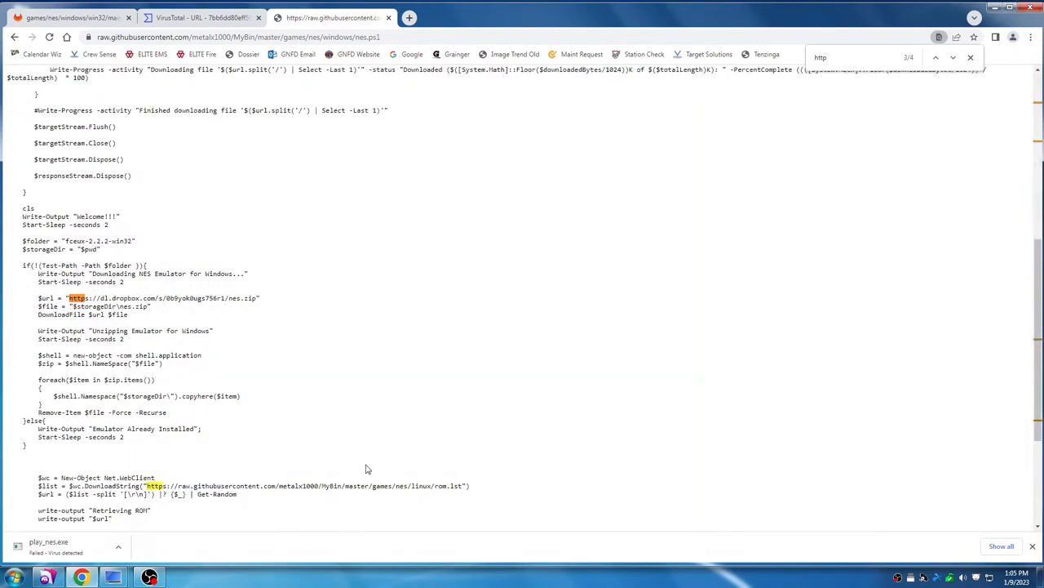
{"action": "double_click", "coordinate": [90, 297]}
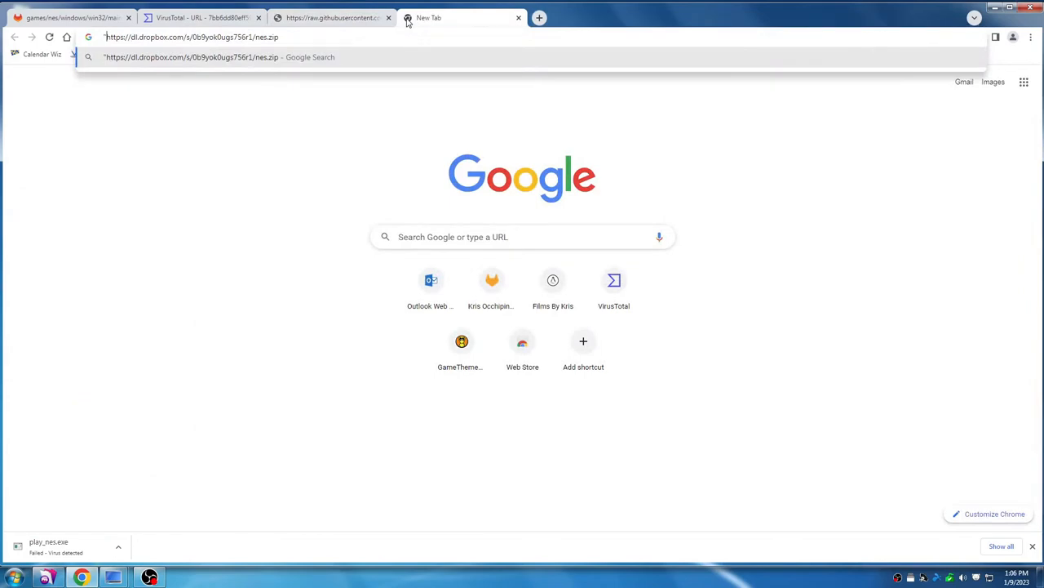
- Download nes.zip from the Dropbox link and return to the nes.ps1 script page
{"action": "key", "text": "Return"}
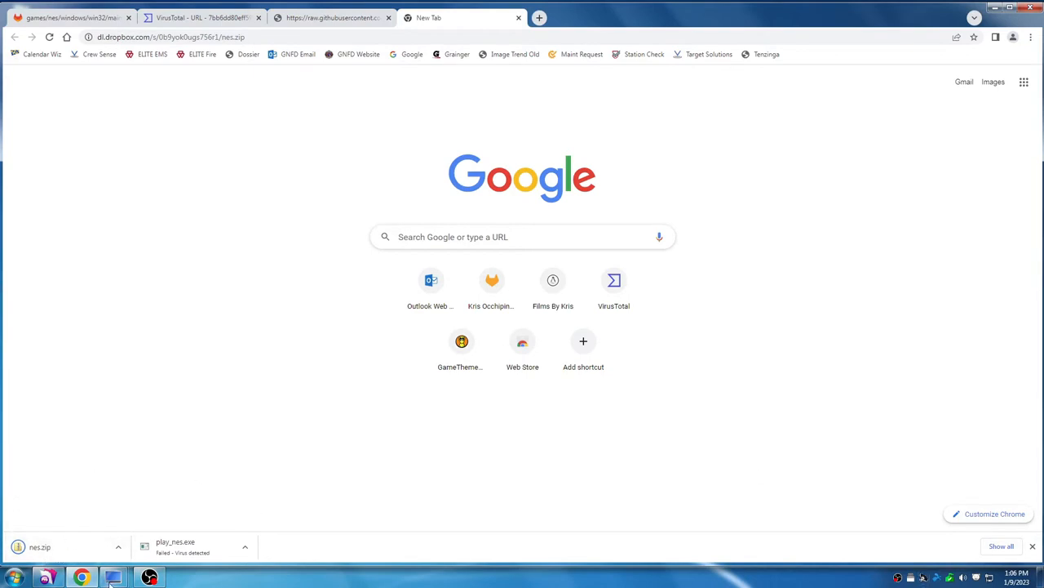
{"action": "left_click", "coordinate": [330, 16]}
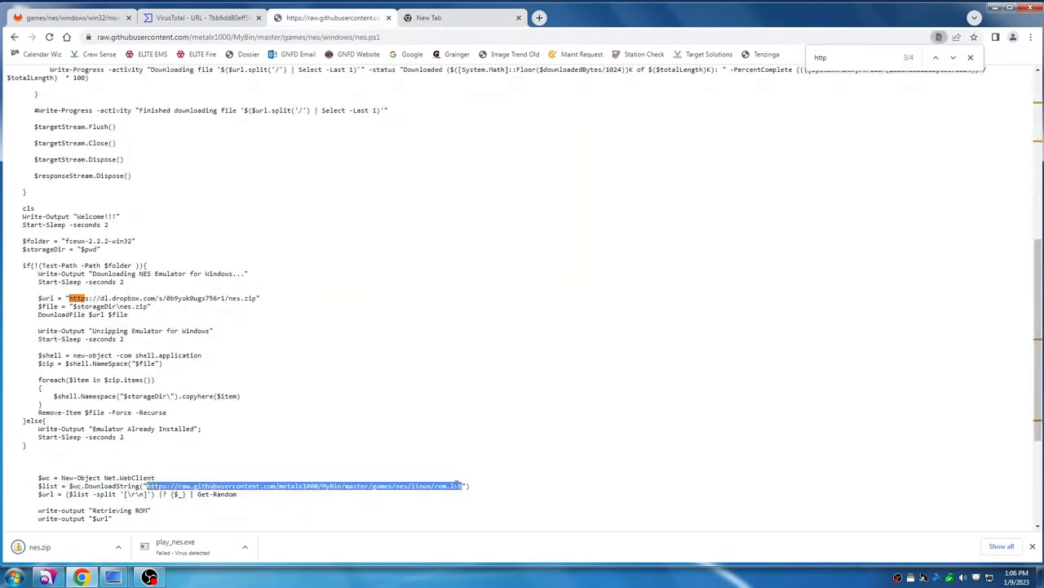
- Browse the raw rom.txt ROM list, pick out the Cosmic Crusade link and start a blank tab
{"action": "left_click", "coordinate": [539, 16]}
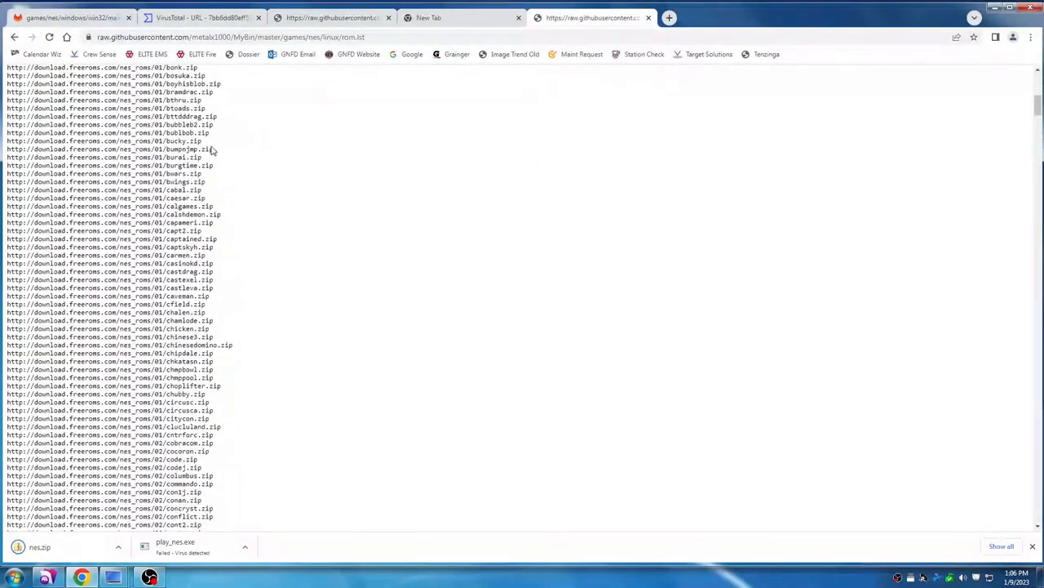
{"action": "scroll", "scroll_direction": "down", "scroll_amount": 3}
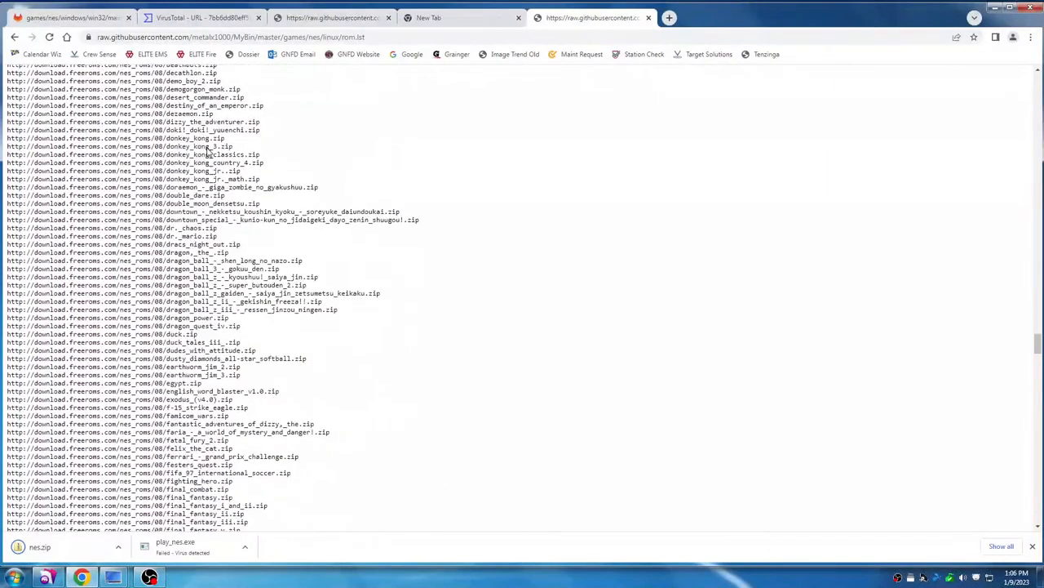
{"action": "scroll", "scroll_direction": "down", "scroll_amount": 3}
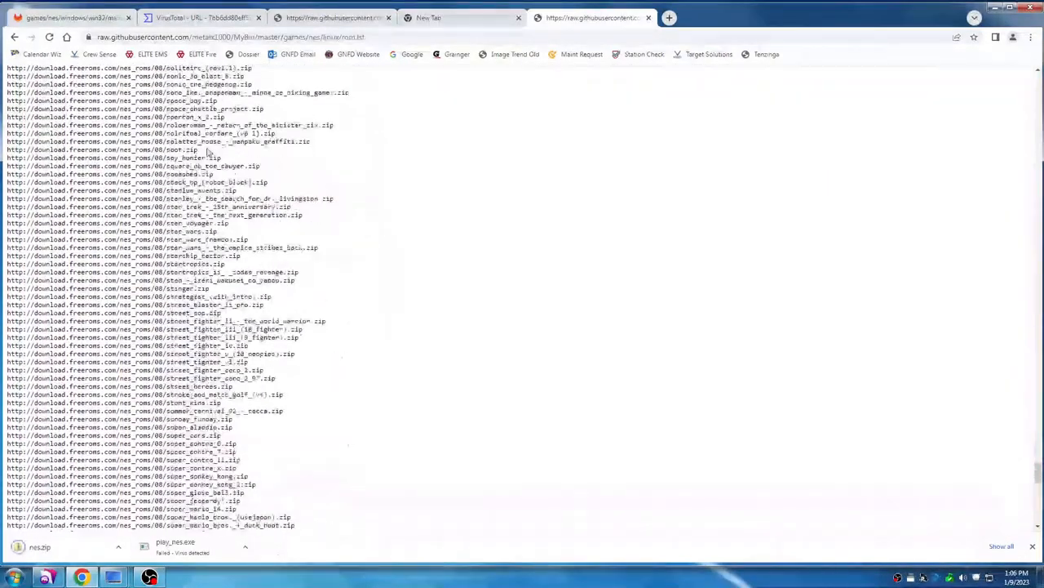
{"action": "scroll", "scroll_direction": "down", "scroll_amount": 3}
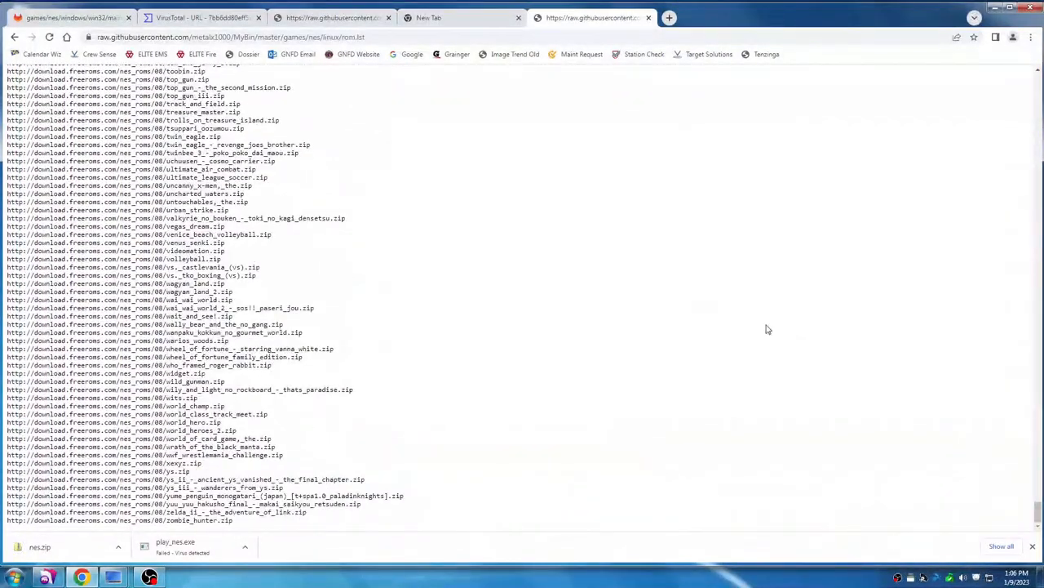
{"action": "mouse_move", "coordinate": [261, 546]}
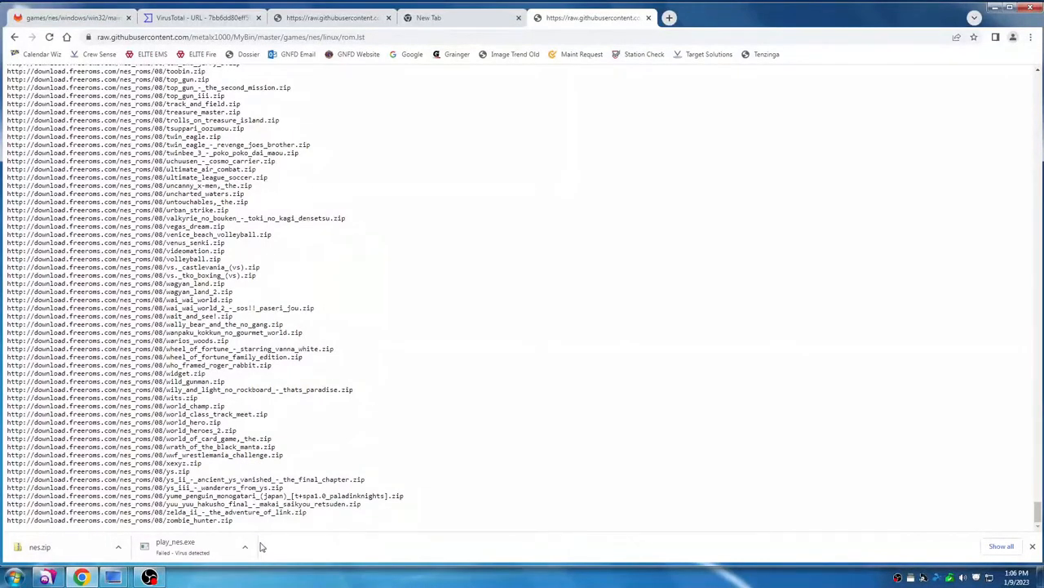
{"action": "mouse_move", "coordinate": [508, 258]}
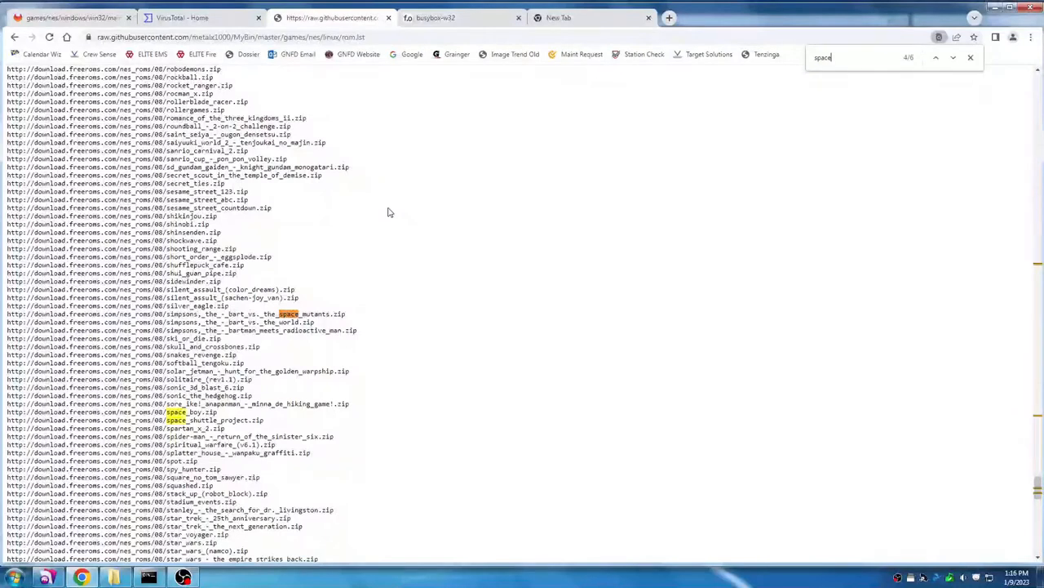
{"action": "left_click", "coordinate": [937, 57]}
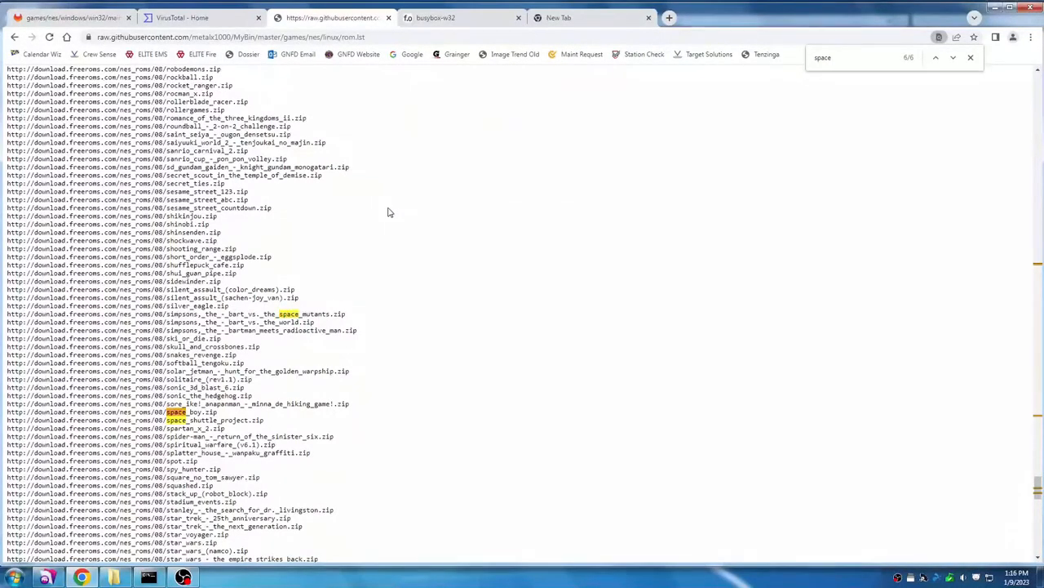
{"action": "left_click", "coordinate": [936, 57]}
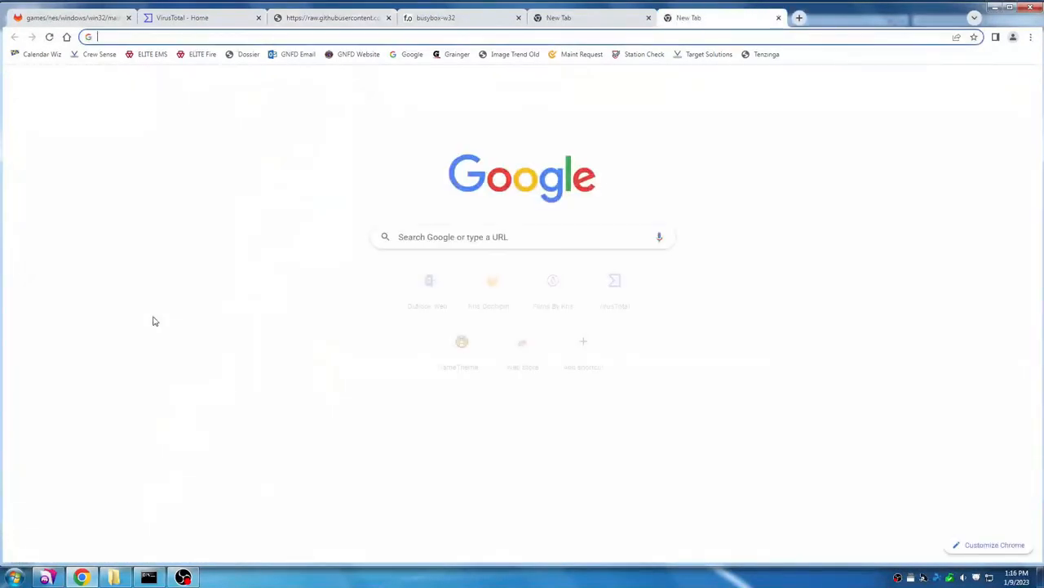
- Request download.freeroms.com/nes_roms/08/linus_spaceheads_cosmic_crusade.zip, which Chrome blocks as dangerous
{"action": "type", "text": "download.freeroms.com/nes_roms/08/linus_spaceheads_cosmic_crusade.zip"}
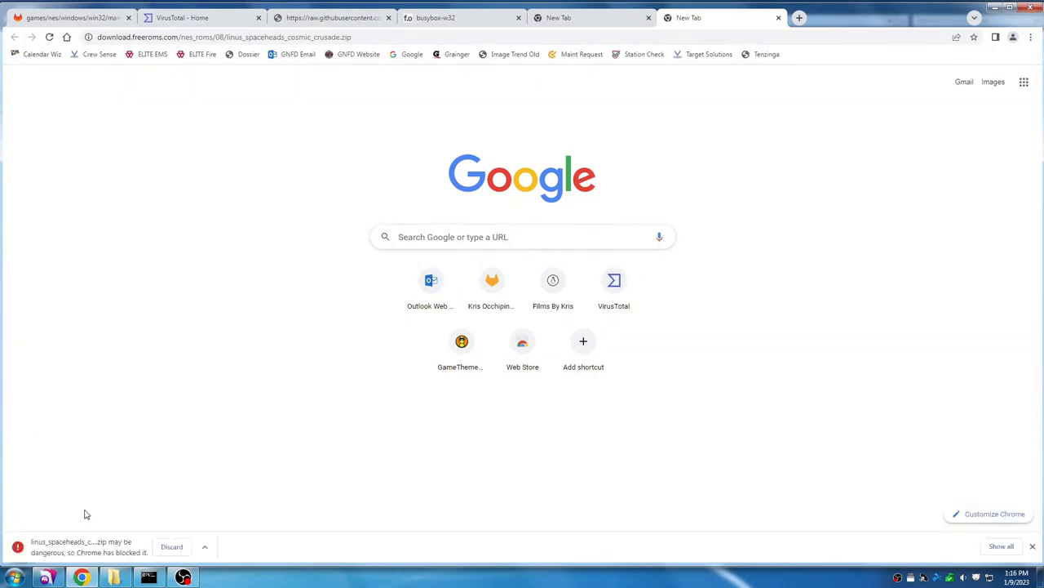
{"action": "left_click", "coordinate": [225, 35]}
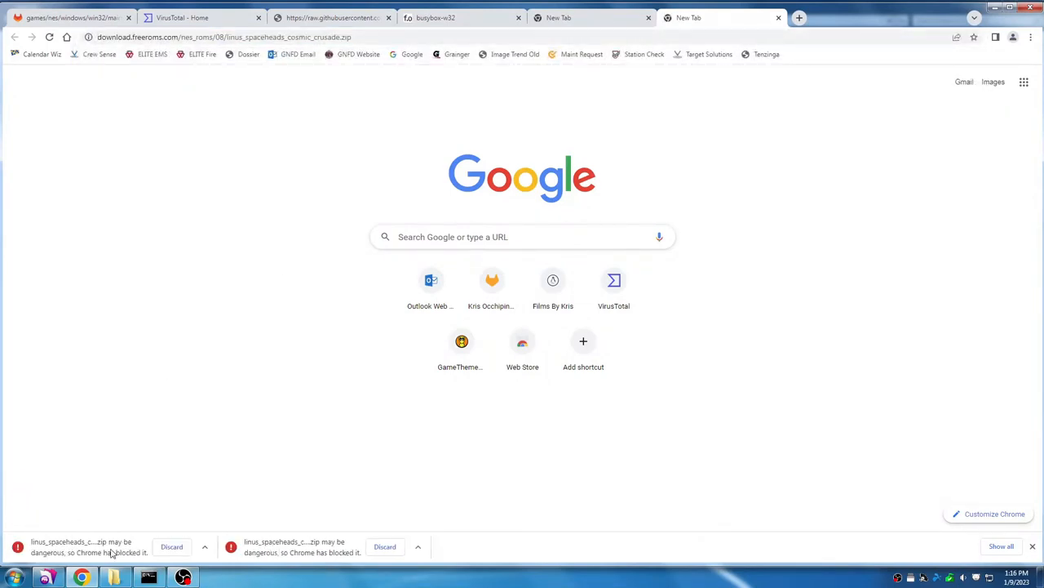
{"action": "left_click", "coordinate": [202, 16]}
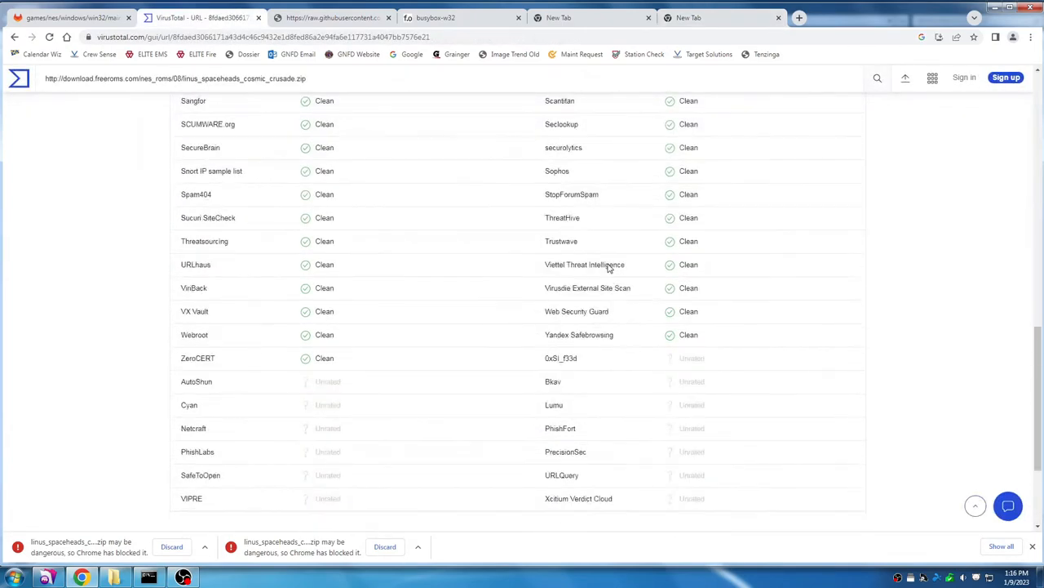
- Scroll through VirusTotal's vendor results for the Cosmic Crusade ROM URL, all clean or unrated
{"action": "scroll", "scroll_direction": "down", "scroll_amount": 3}
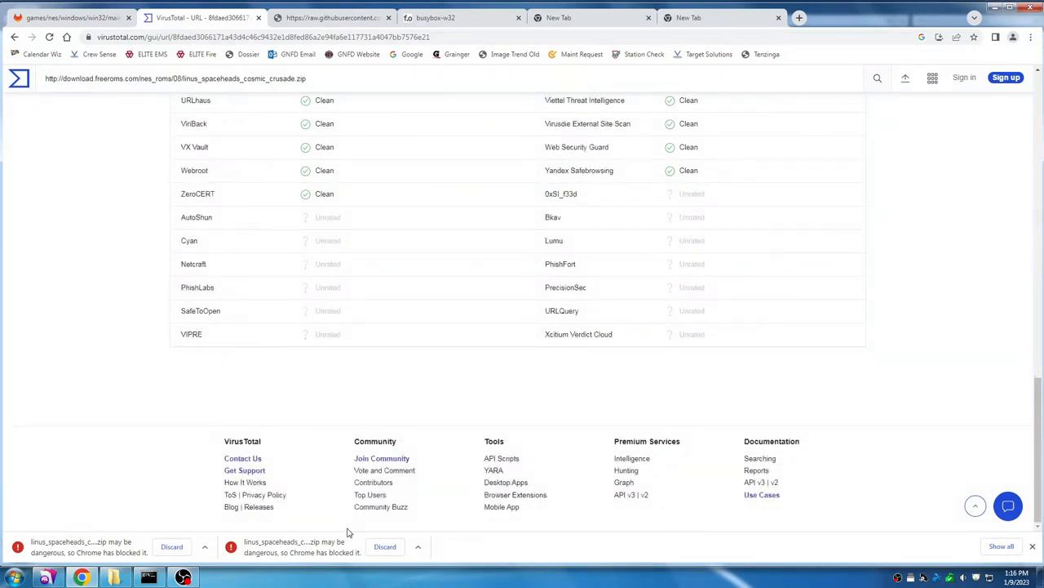
{"action": "mouse_move", "coordinate": [379, 532]}
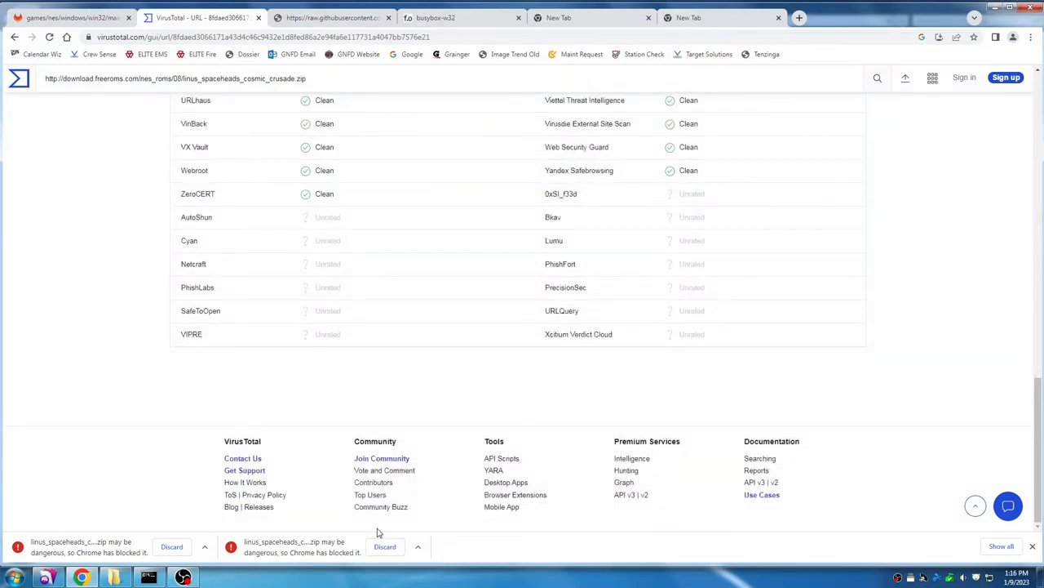
{"action": "mouse_move", "coordinate": [147, 467]}
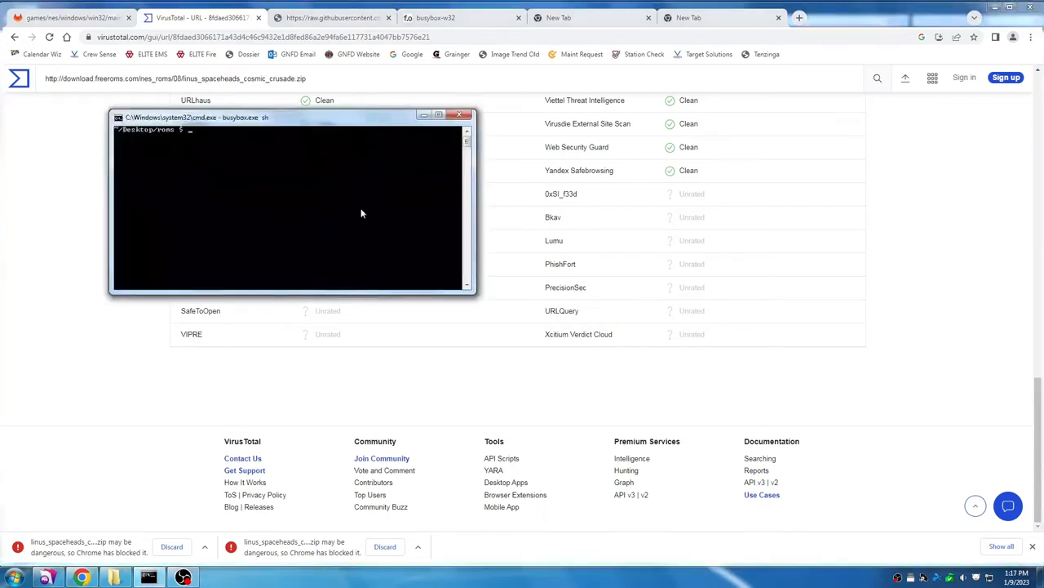
- Run wget in the busybox Command Prompt to download the Cosmic Crusade ROM zip
{"action": "type", "text": "wget"}
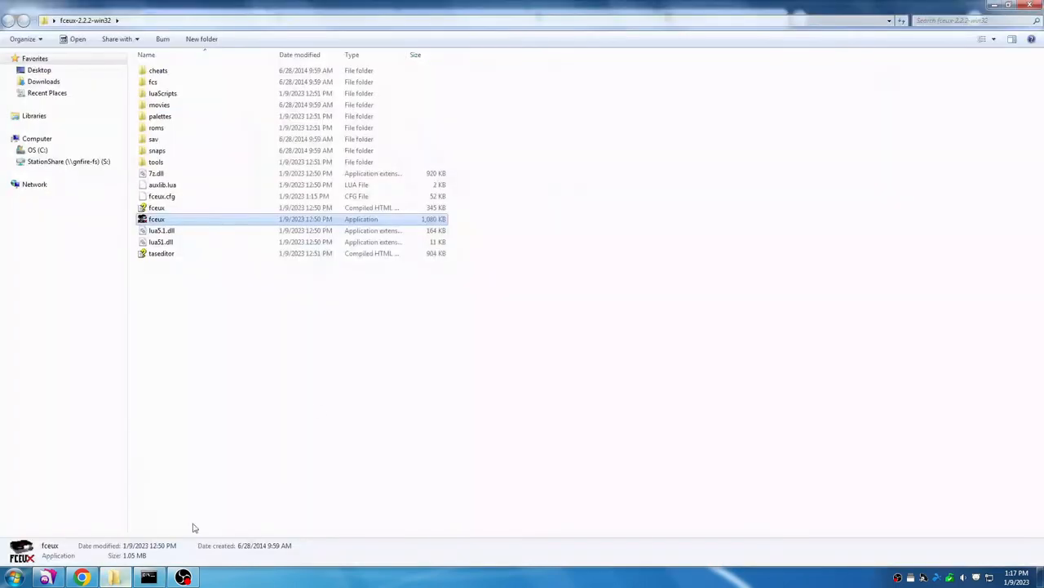
{"action": "mouse_move", "coordinate": [160, 218]}
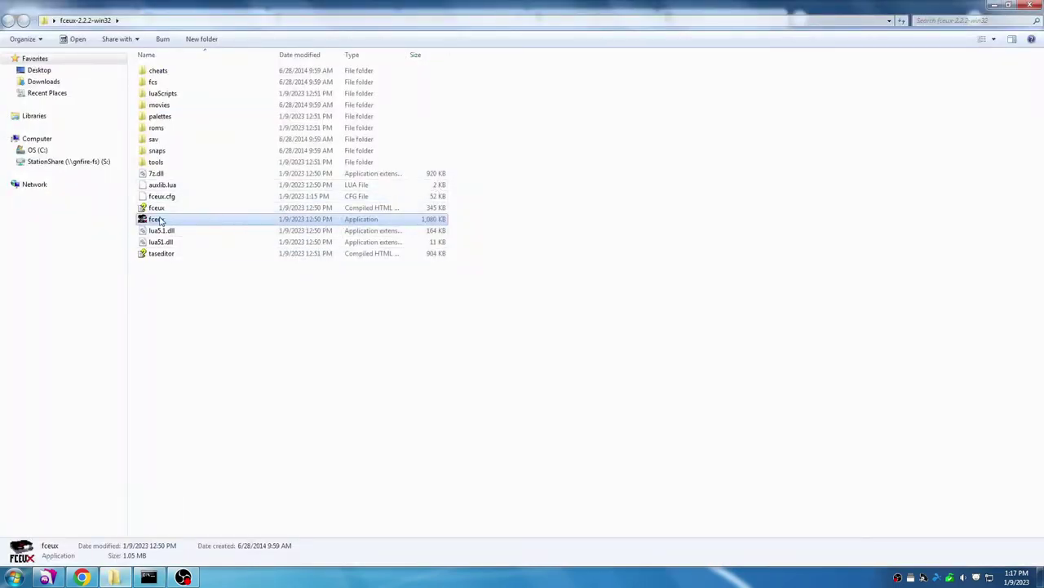
- Launch fceux.exe and allow the unverified-publisher emulator to run
{"action": "double_click", "coordinate": [156, 219]}
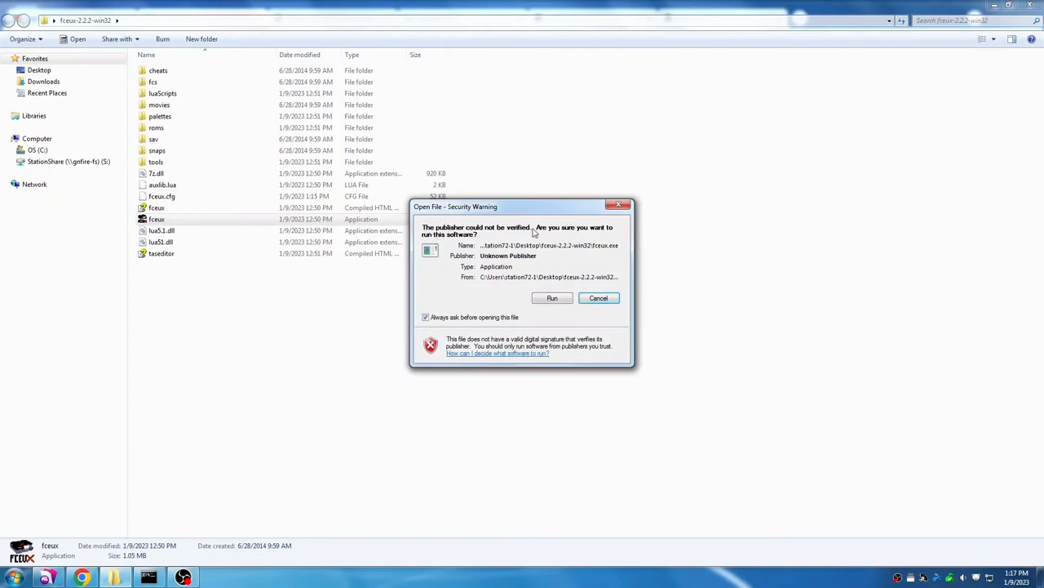
{"action": "mouse_move", "coordinate": [576, 240]}
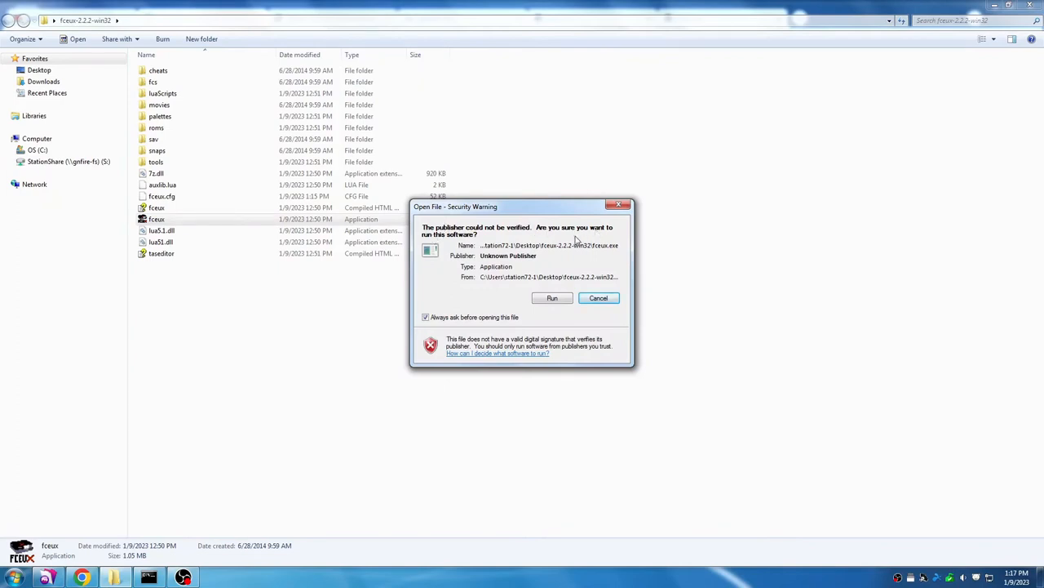
{"action": "left_click", "coordinate": [551, 297]}
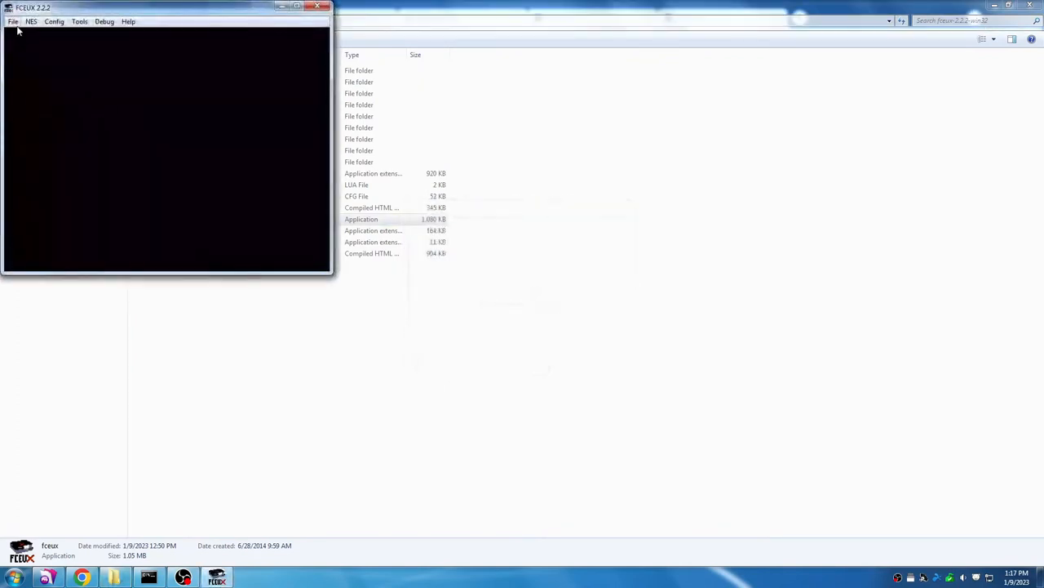
- Load linus_spaceheads_cosmic_crusade.zip from the roms folder via File > Open ROM
{"action": "left_click", "coordinate": [13, 21]}
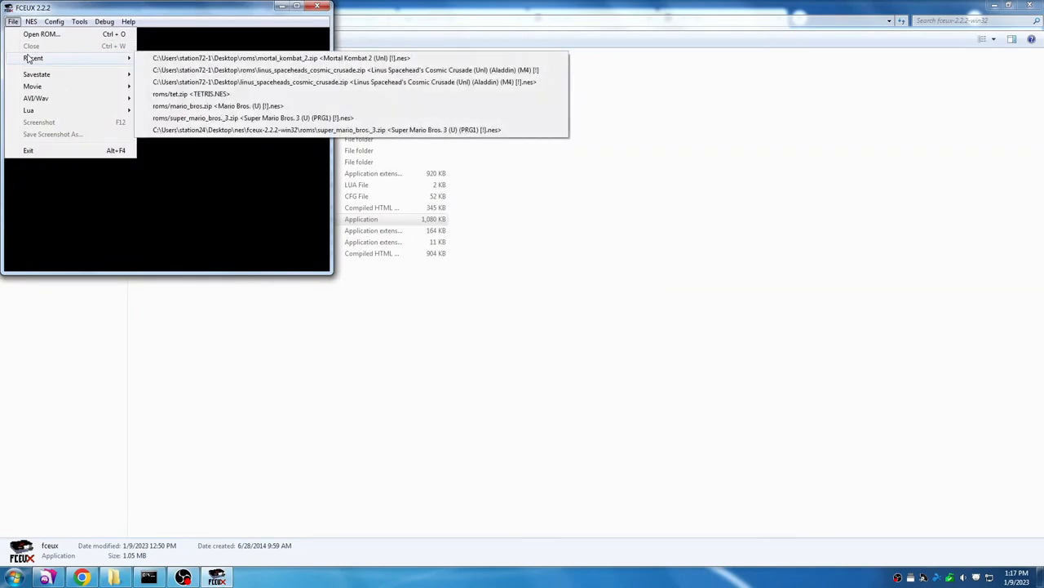
{"action": "left_click", "coordinate": [42, 33]}
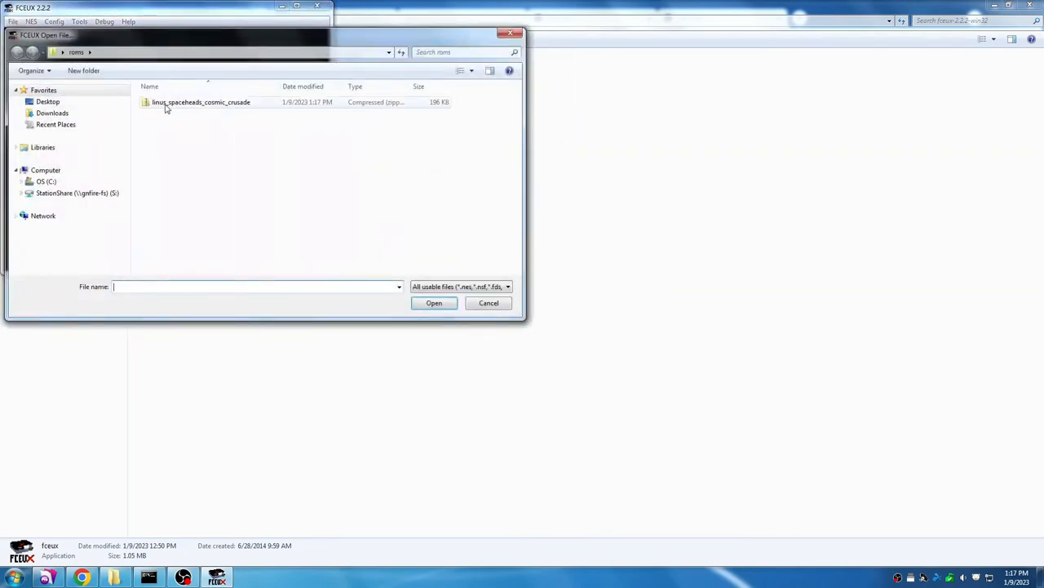
{"action": "left_click", "coordinate": [488, 302]}
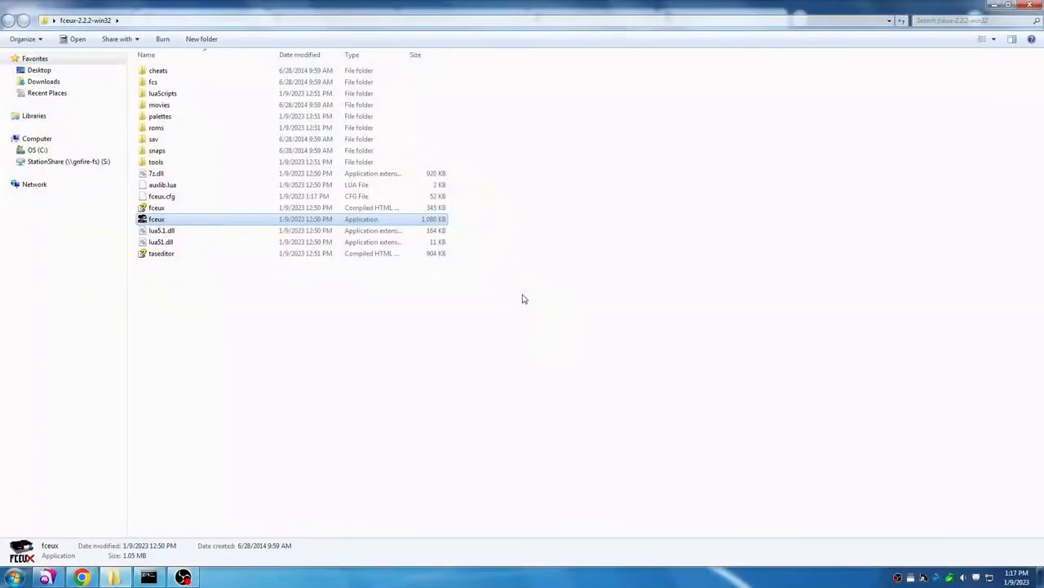